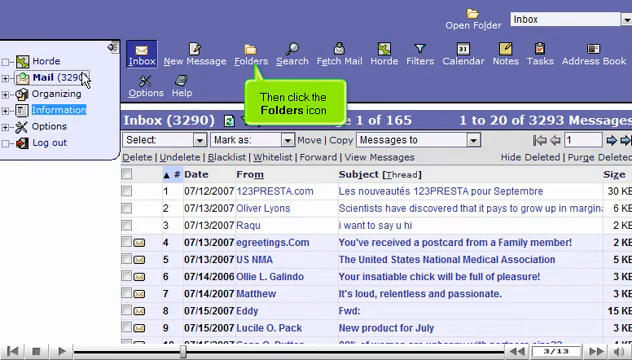
Open the Folder Navigator from the toolbar, listing Inbox and Sent
left_click(248, 52)
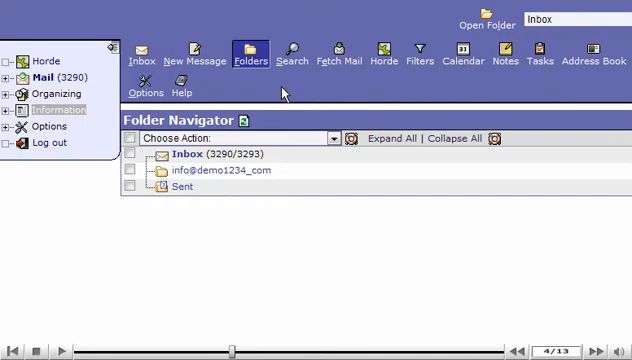
Create a new top-level folder named newfolder via the Choose Action dropdown
left_click(332, 138)
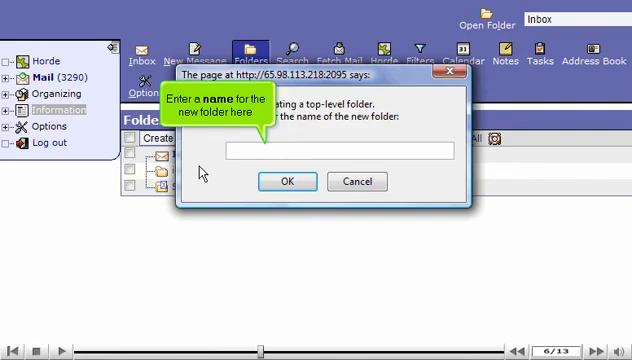
mouse_move(224, 168)
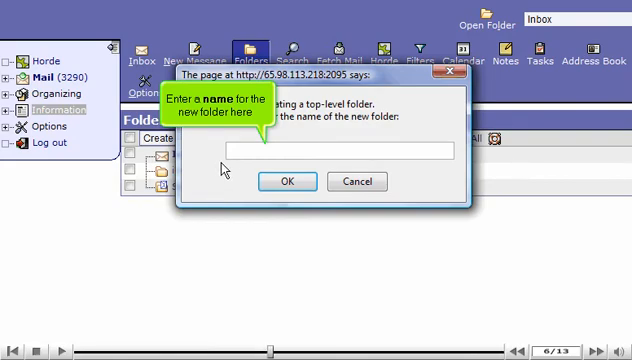
type("newfolde")
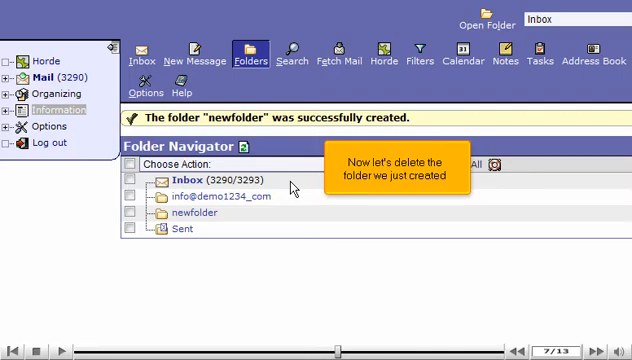
Select newfolder, delete it and confirm, restoring the original Inbox and Sent list
left_click(130, 212)
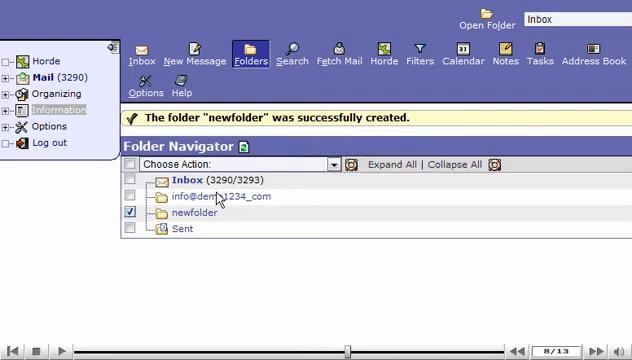
left_click(336, 164)
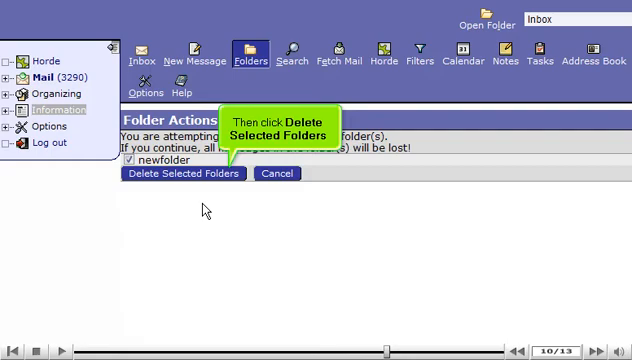
left_click(182, 172)
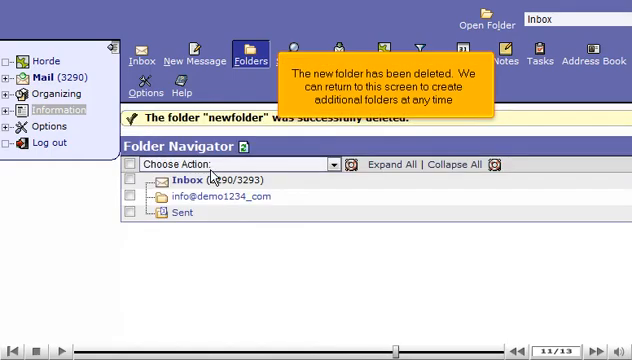